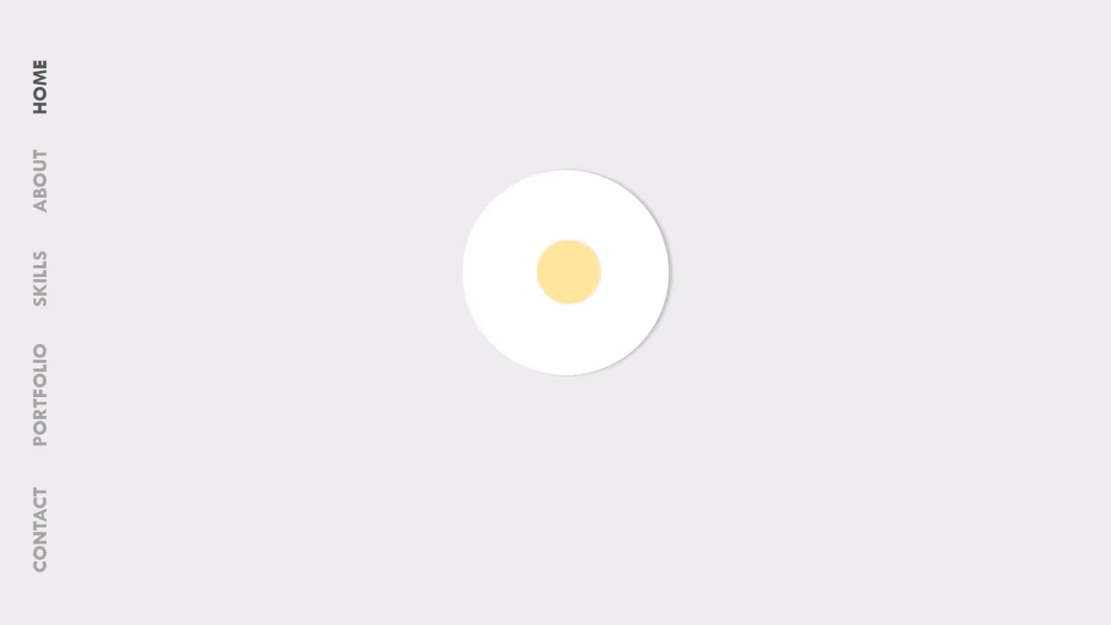
# Advance from the Home slide to the Portfolio slide showing the 1 PROJECT badge
pyautogui.click(44, 383)
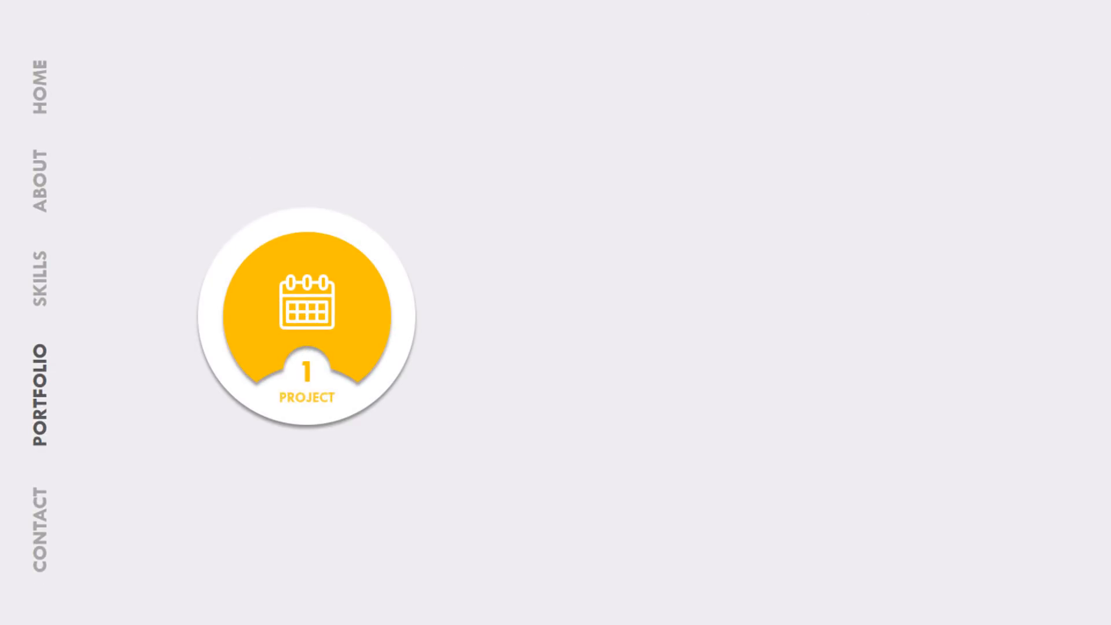